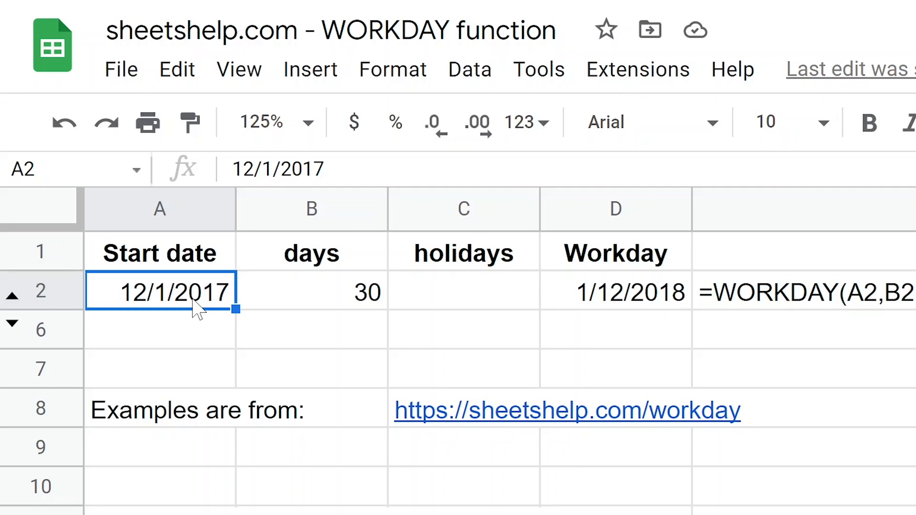
- Inspect the 12/1/2017 start date in A2 and leave D2 unchanged
{"action": "left_click", "coordinate": [311, 292]}
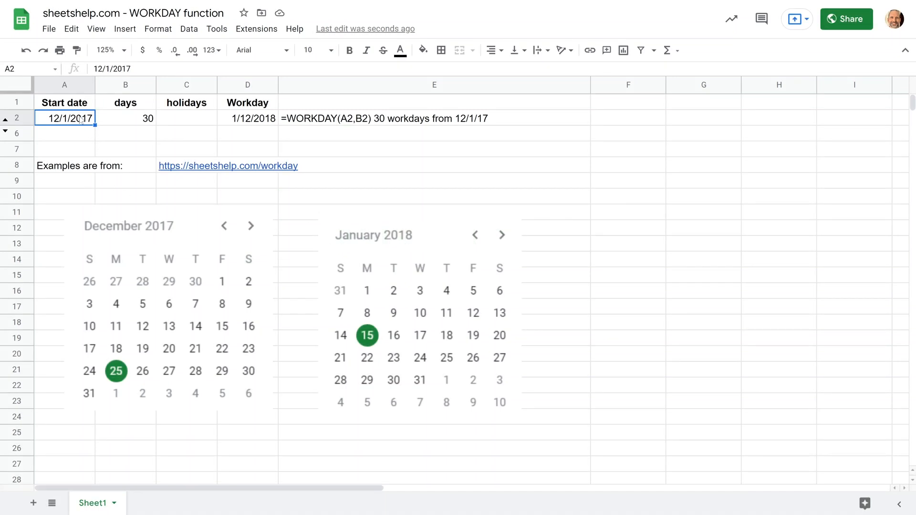
{"action": "double_click", "coordinate": [64, 118]}
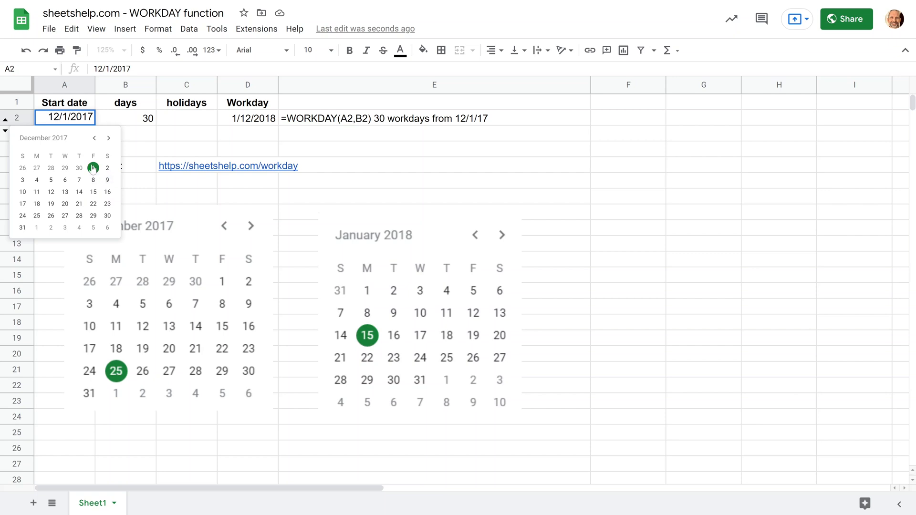
{"action": "left_click", "coordinate": [125, 149]}
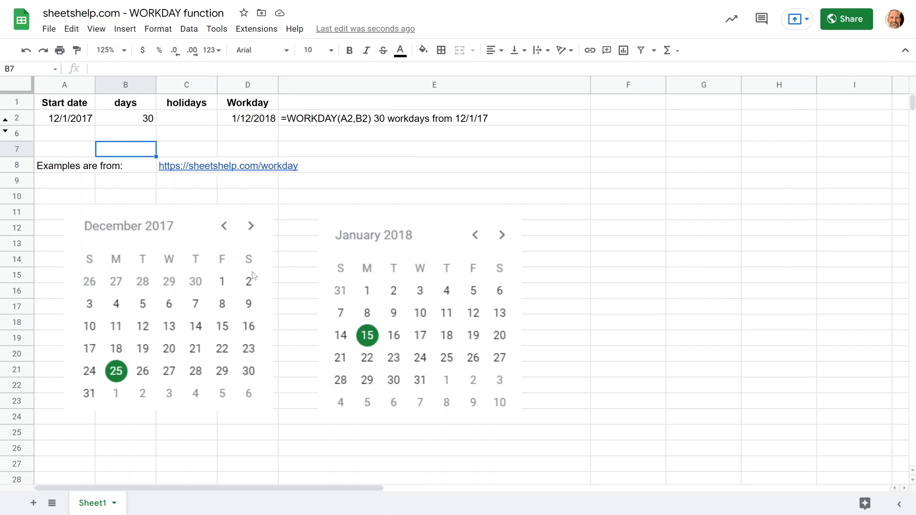
{"action": "left_click", "coordinate": [125, 118]}
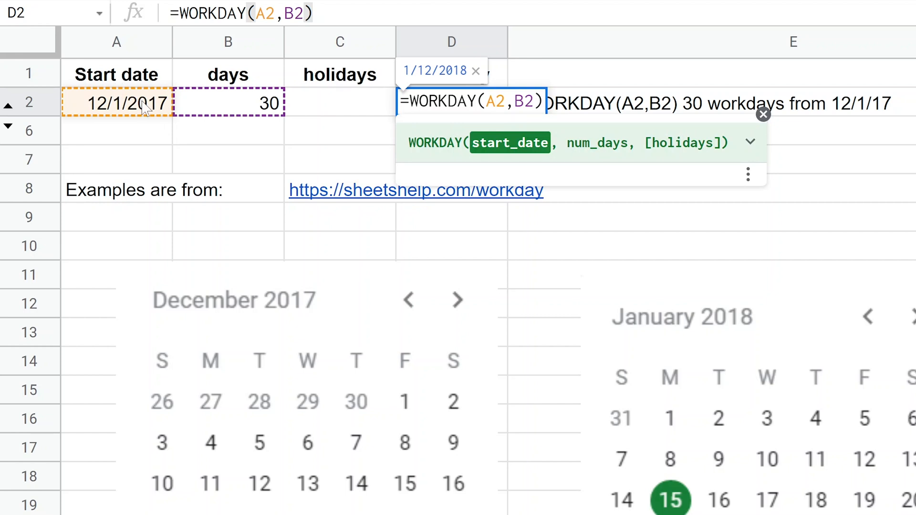
{"action": "mouse_move", "coordinate": [145, 110]}
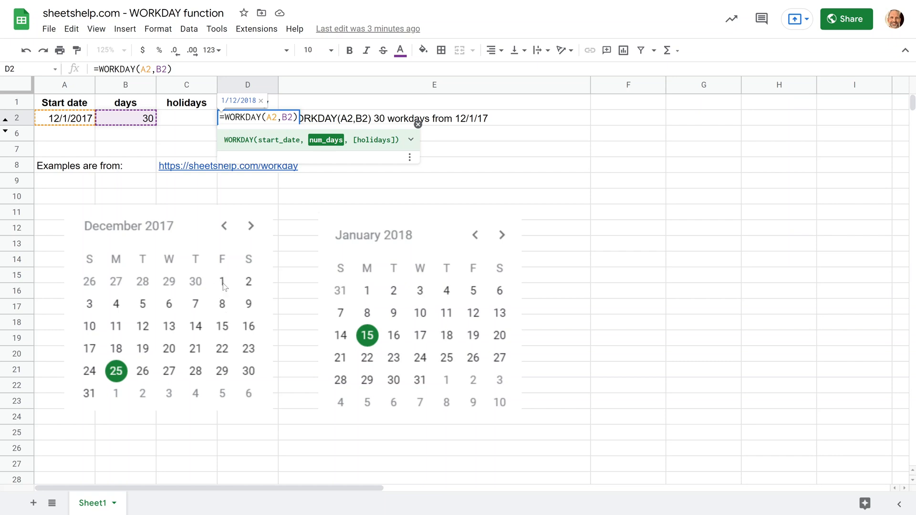
{"action": "mouse_move", "coordinate": [222, 303]}
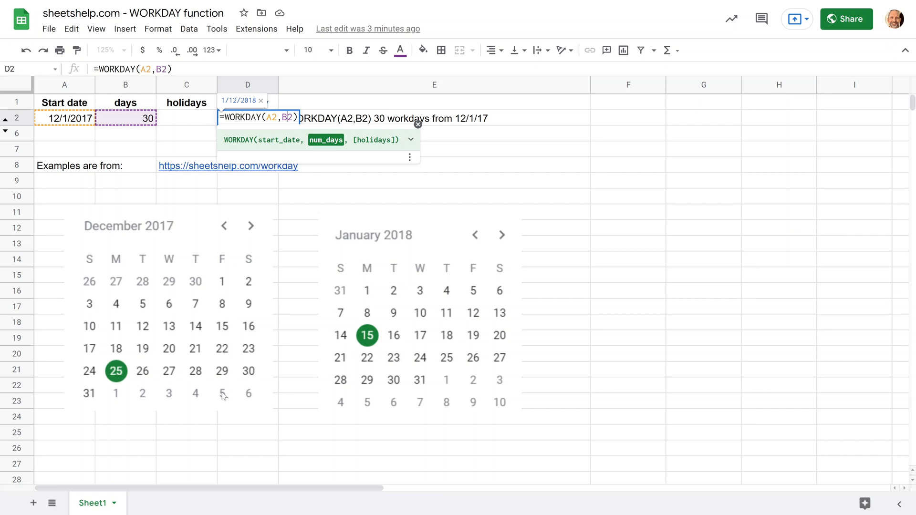
{"action": "mouse_move", "coordinate": [483, 318]}
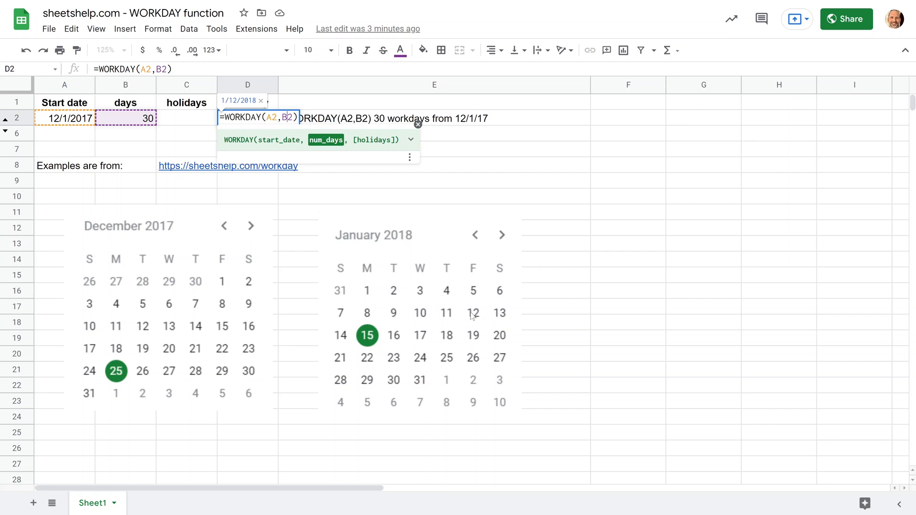
{"action": "mouse_move", "coordinate": [471, 291]}
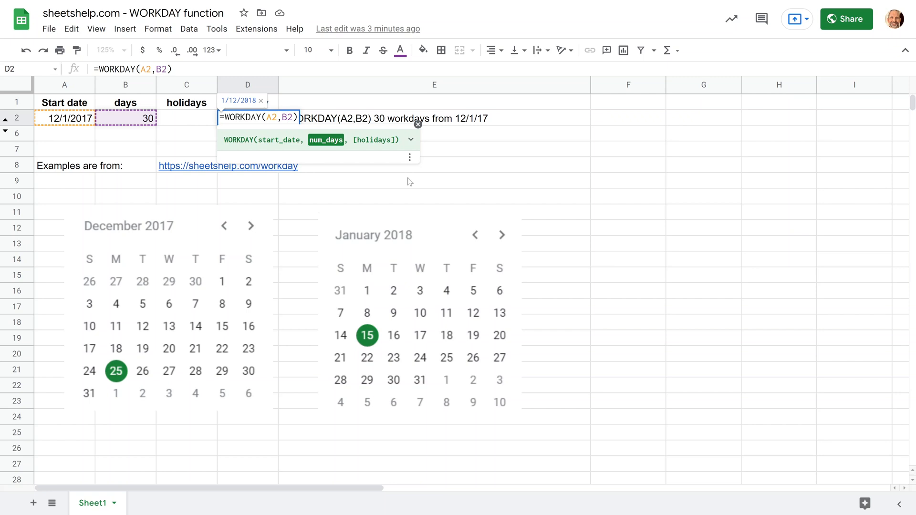
{"action": "key", "text": "enter"}
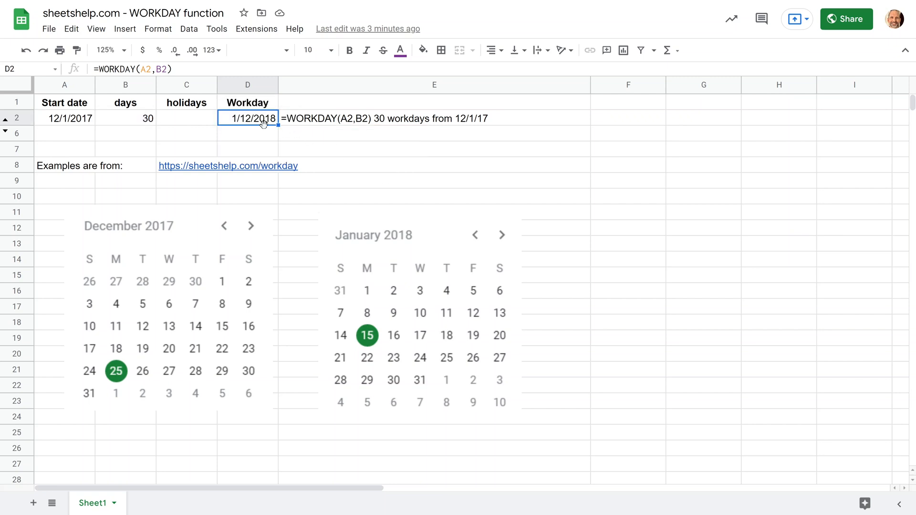
- Enter =WORKDAY("12/1/2017",30) in E7 and reselect it to show the formula
{"action": "left_click", "coordinate": [434, 149]}
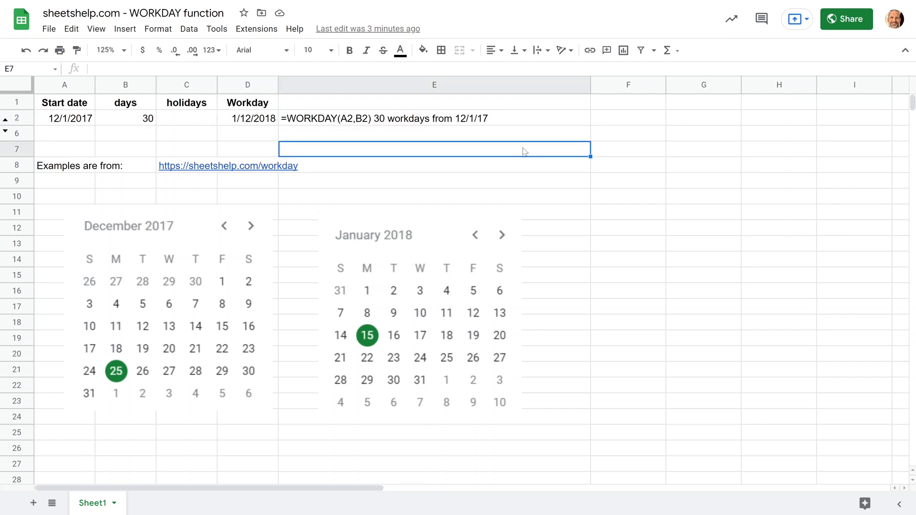
{"action": "type", "text": "=WORK"}
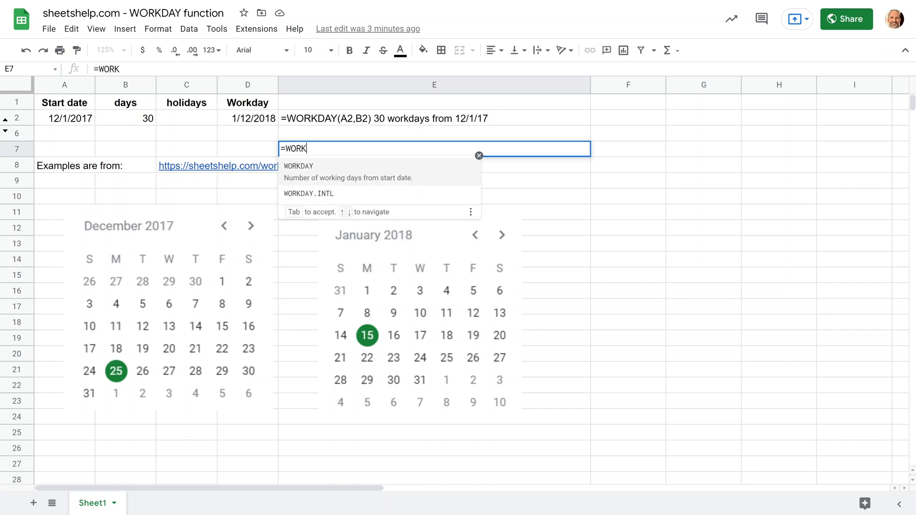
{"action": "type", "text": "DAY"}
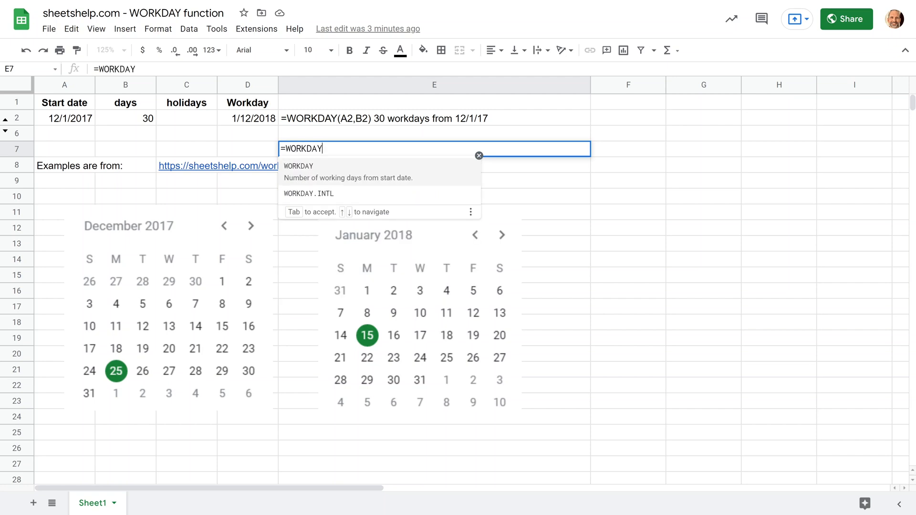
{"action": "type", "text": "("}
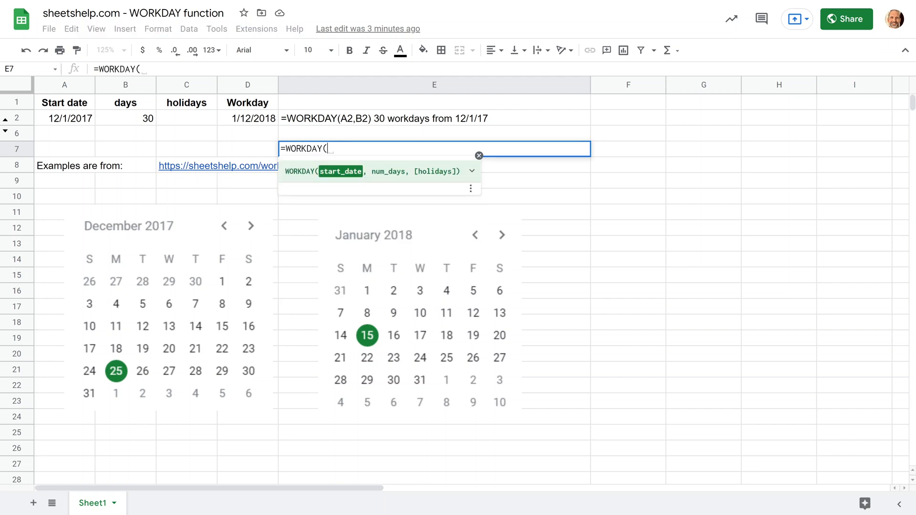
{"action": "type", "text": "12/1/"}
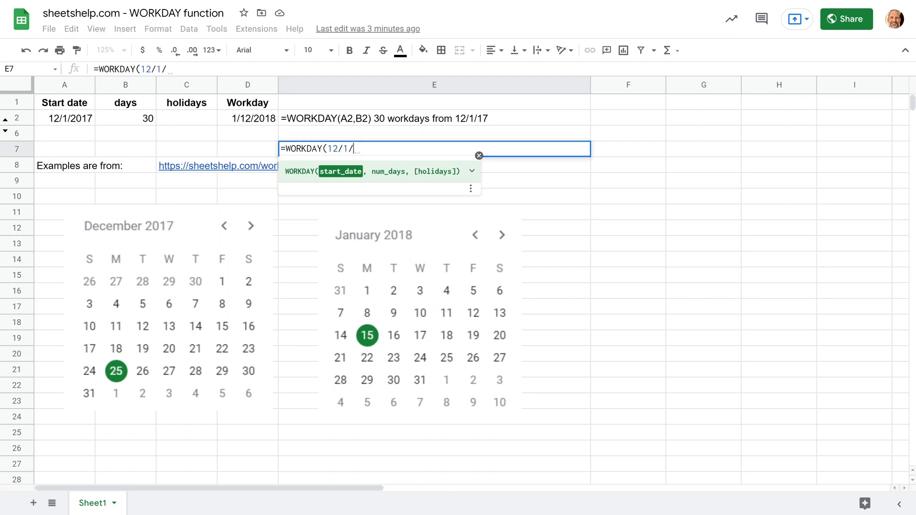
{"action": "type", "text": "2017"}
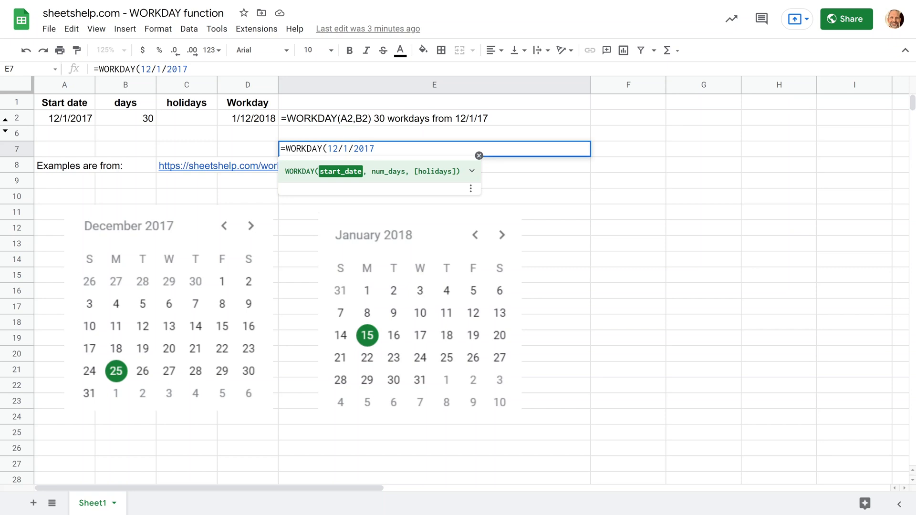
{"action": "mouse_move", "coordinate": [371, 136]}
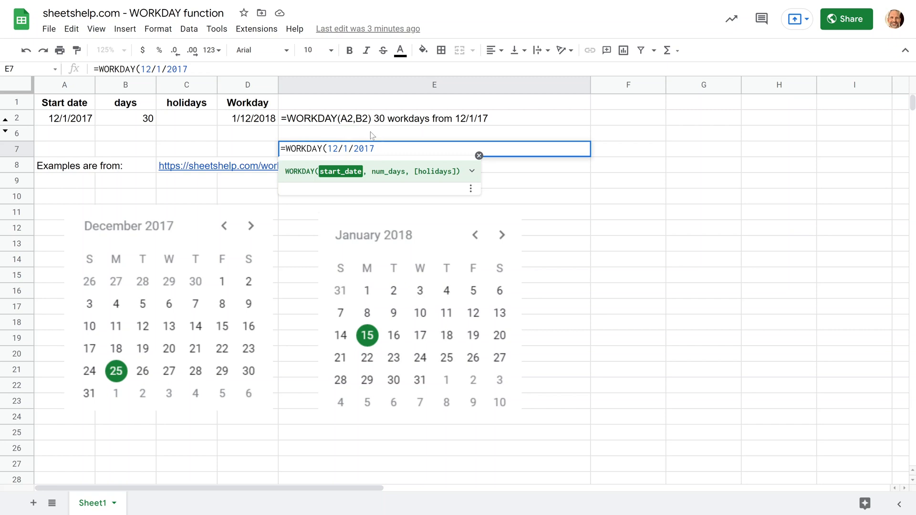
{"action": "type", "text": "\""}
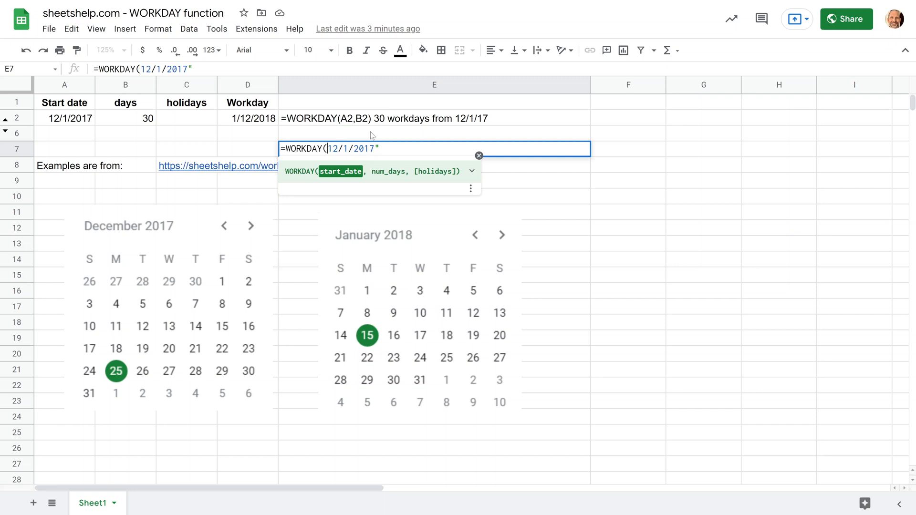
{"action": "type", "text": "\""}
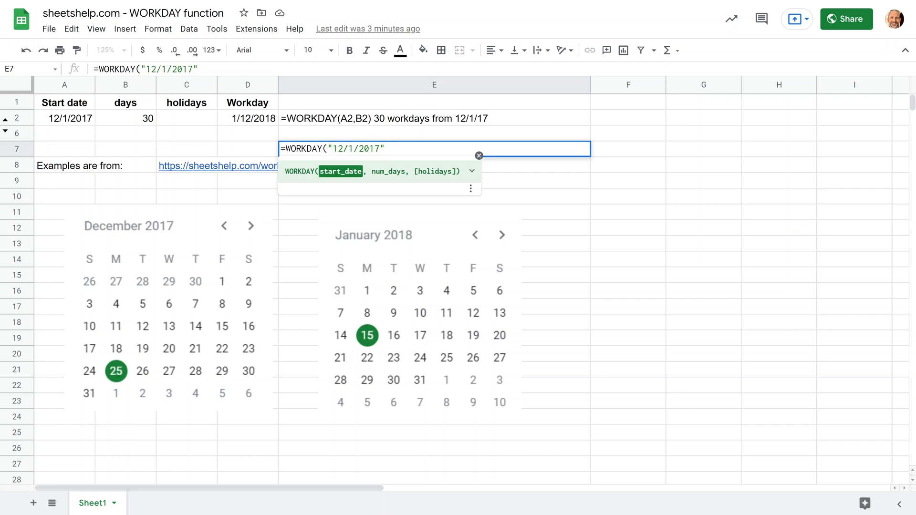
{"action": "type", "text": ","}
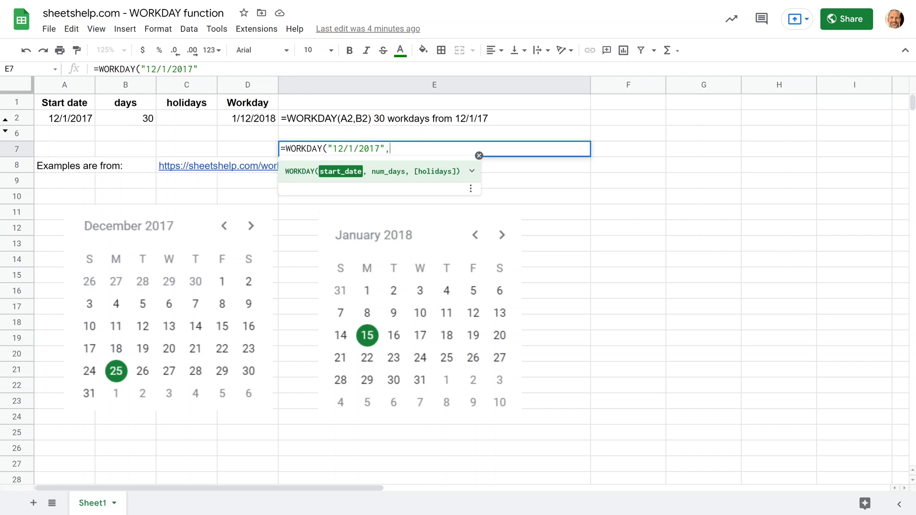
{"action": "type", "text": "30)"}
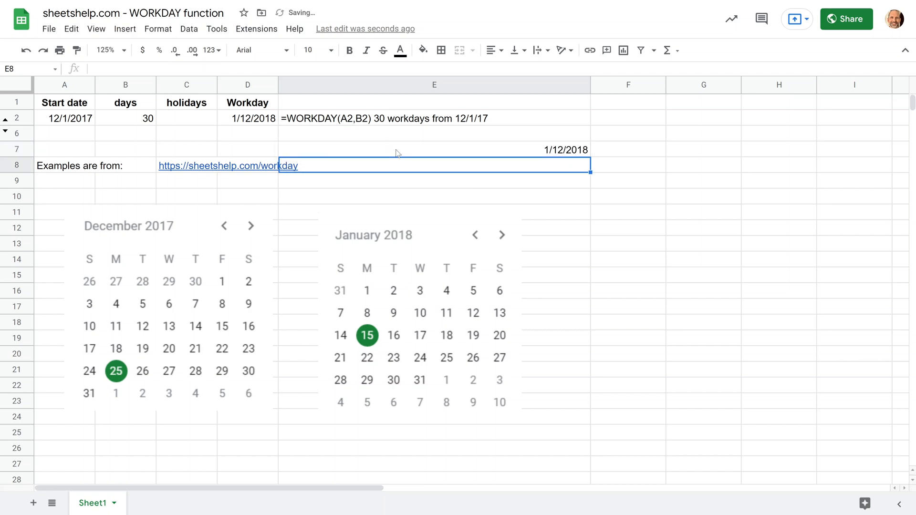
{"action": "left_click", "coordinate": [433, 149]}
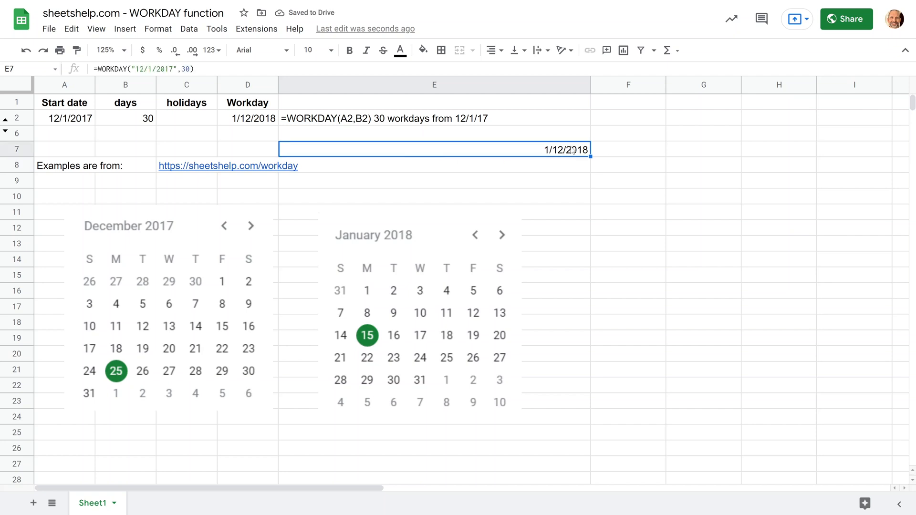
- Replace the quoted date in E7's formula with DATE(2017,12,1), still returning 1/12/2018
{"action": "double_click", "coordinate": [433, 148]}
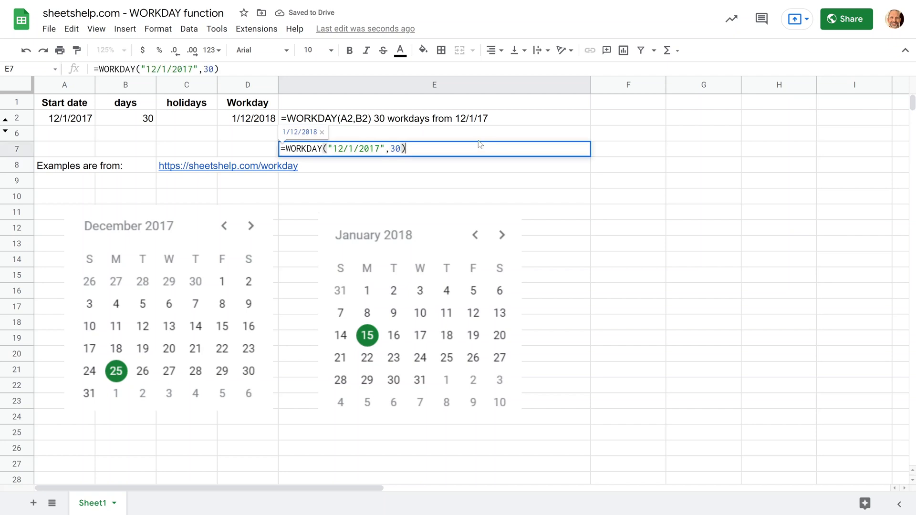
{"action": "key", "text": "Enter"}
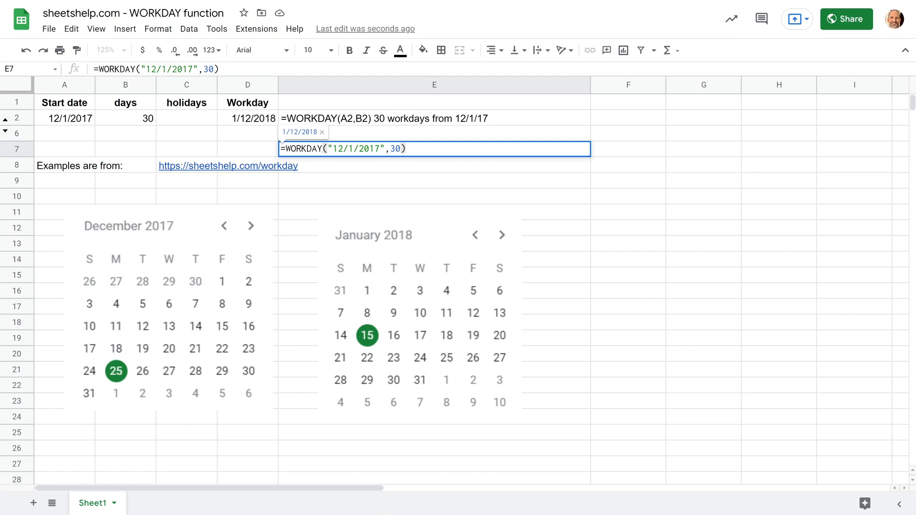
{"action": "double_click", "coordinate": [357, 148]}
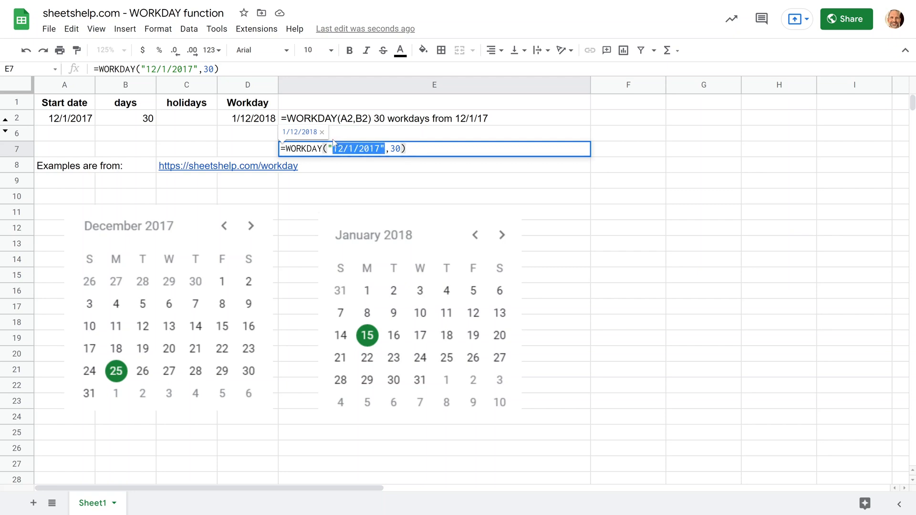
{"action": "type", "text": "DATE("}
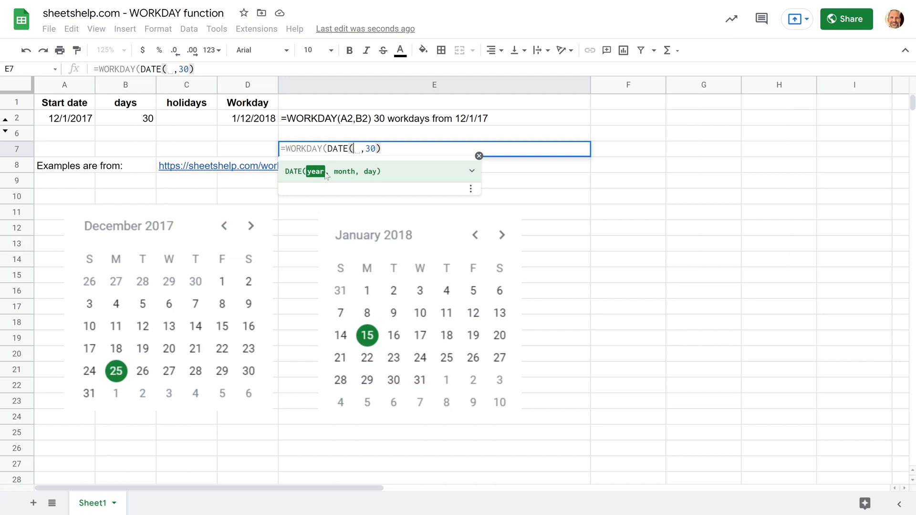
{"action": "type", "text": "2017,1,2017"}
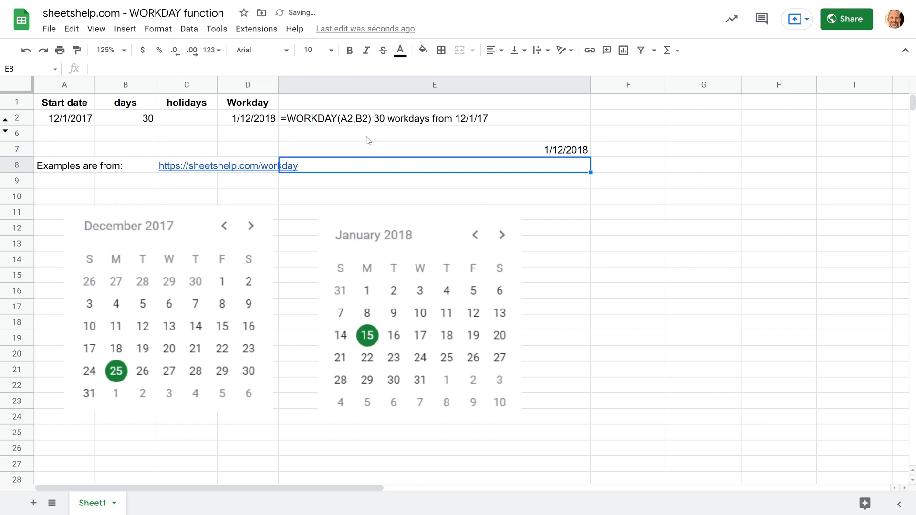
{"action": "left_click", "coordinate": [434, 149]}
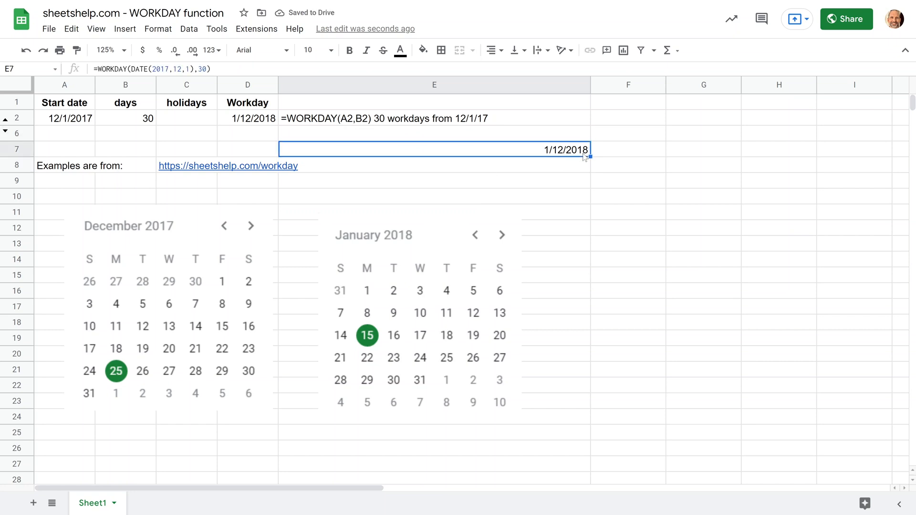
{"action": "key", "text": "Delete"}
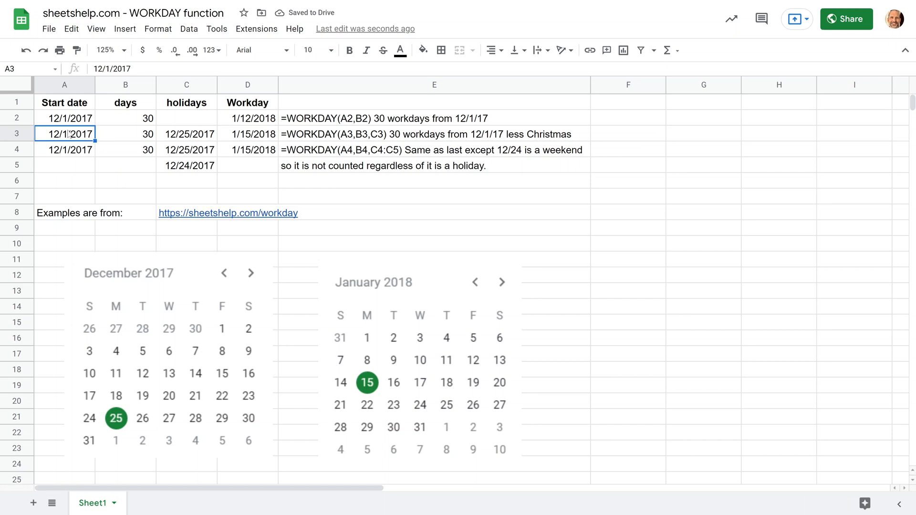
{"action": "left_click", "coordinate": [125, 133]}
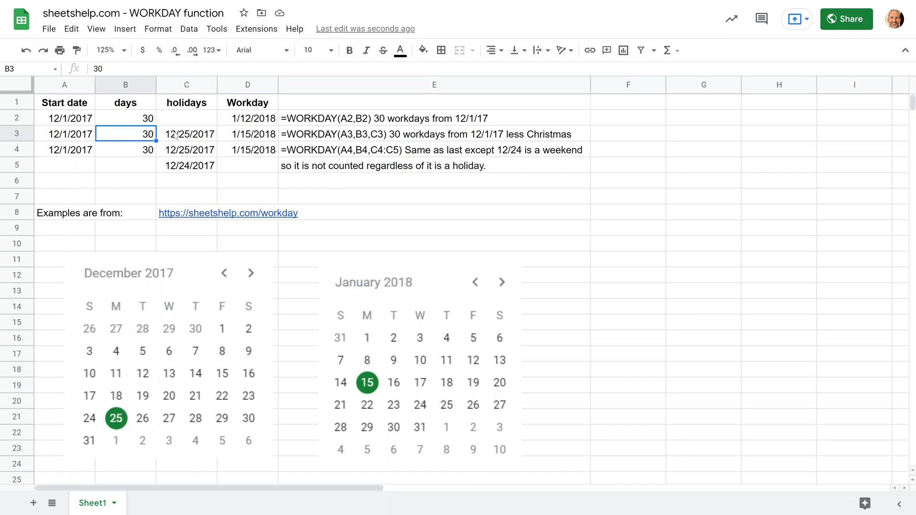
{"action": "left_click", "coordinate": [187, 134]}
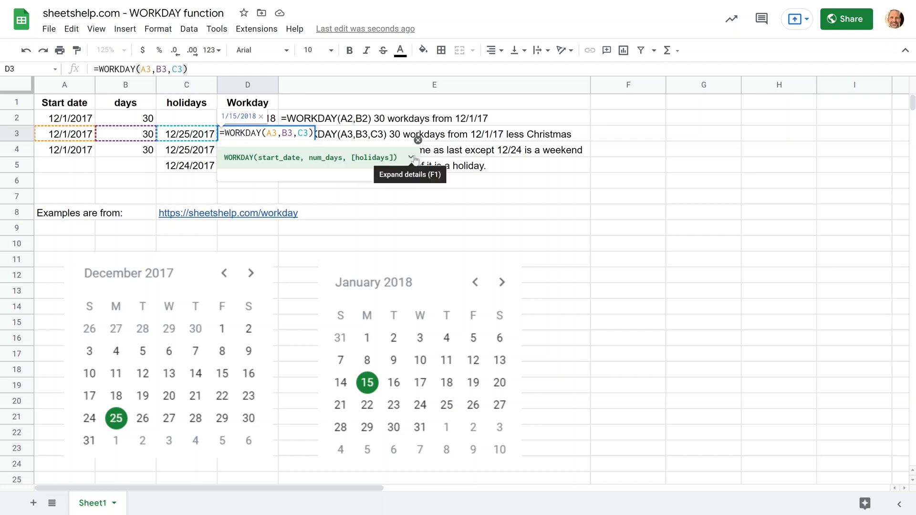
{"action": "left_click", "coordinate": [411, 158]}
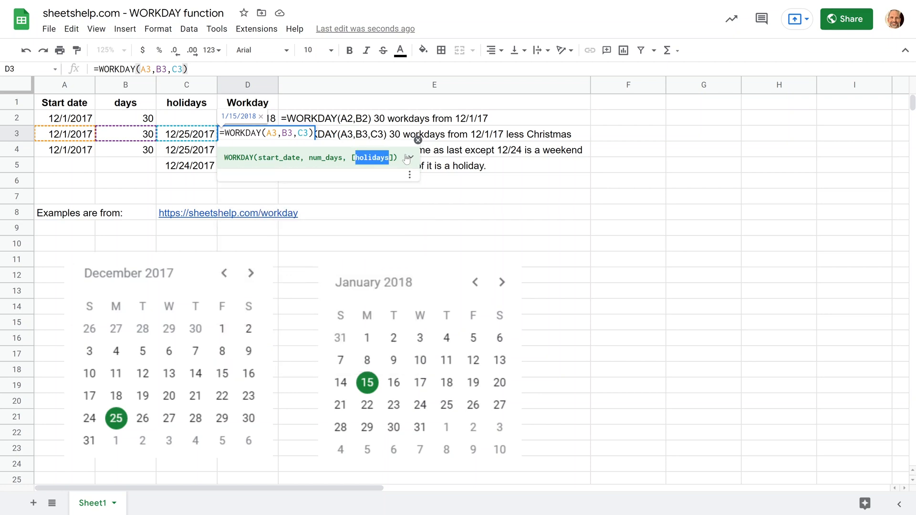
{"action": "left_click", "coordinate": [408, 157]}
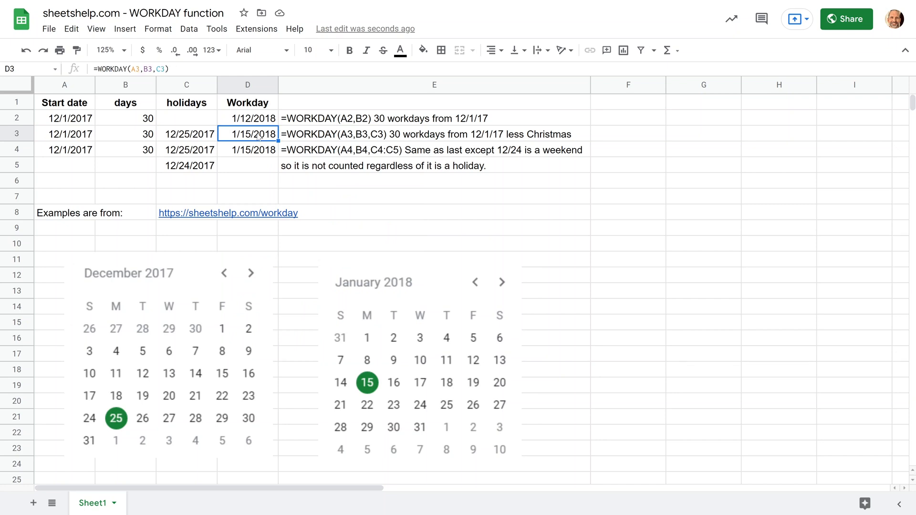
{"action": "left_click", "coordinate": [186, 133]}
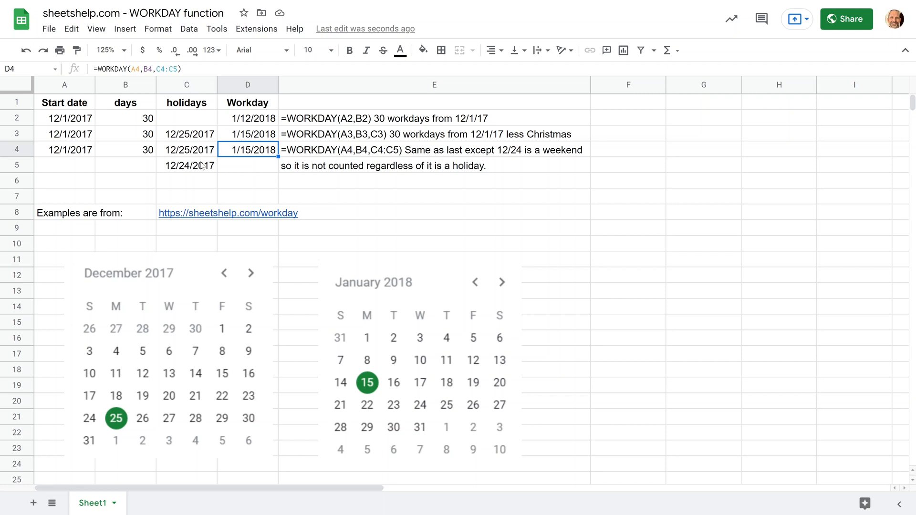
{"action": "left_click", "coordinate": [186, 166]}
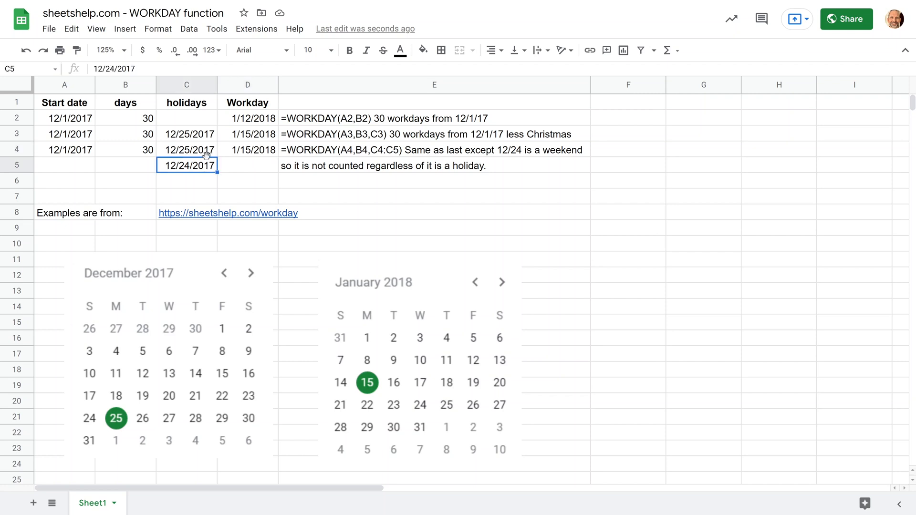
{"action": "left_click", "coordinate": [253, 133]}
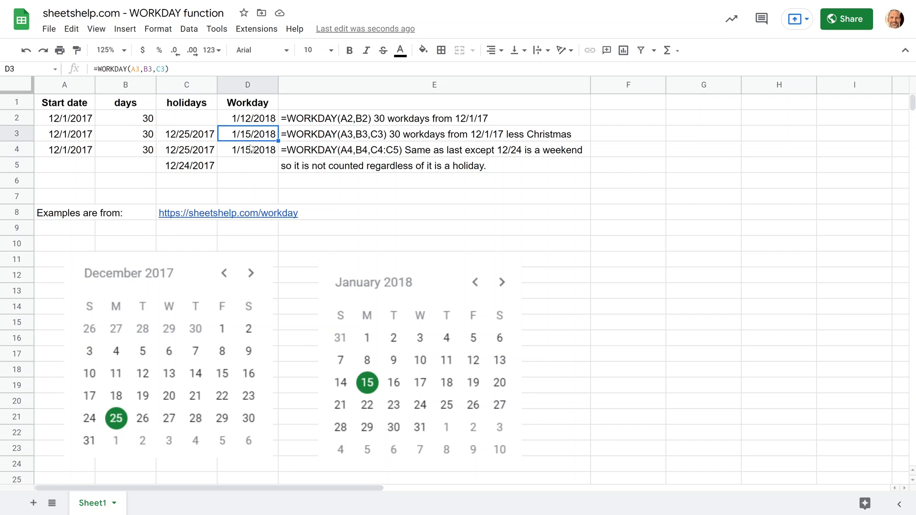
{"action": "left_click", "coordinate": [246, 149]}
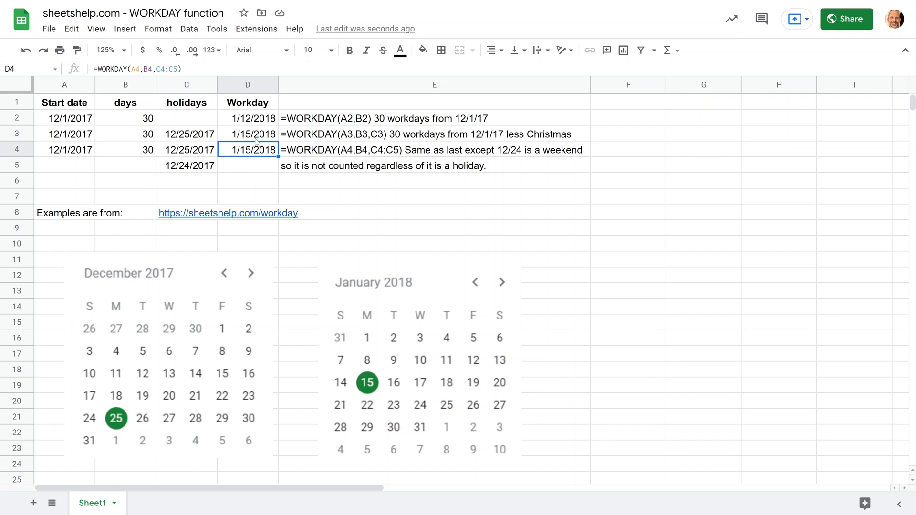
{"action": "left_click", "coordinate": [247, 134]}
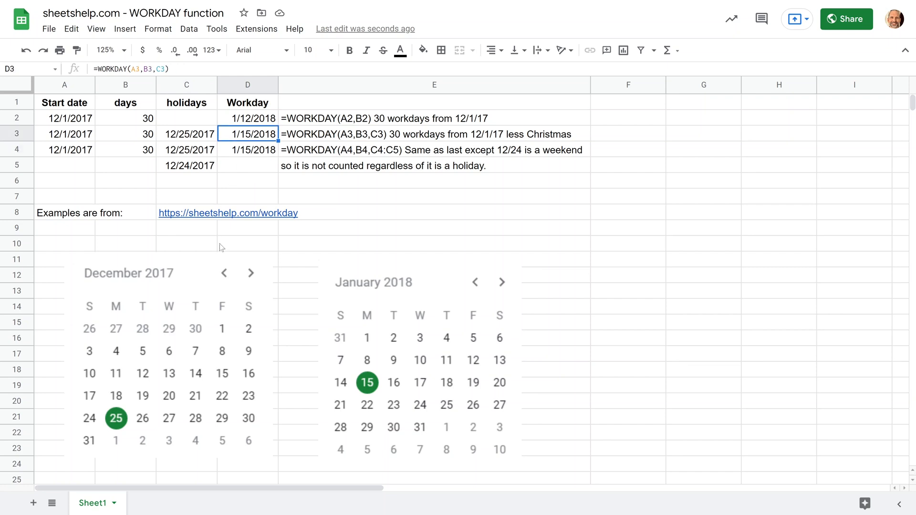
{"action": "mouse_move", "coordinate": [219, 331]}
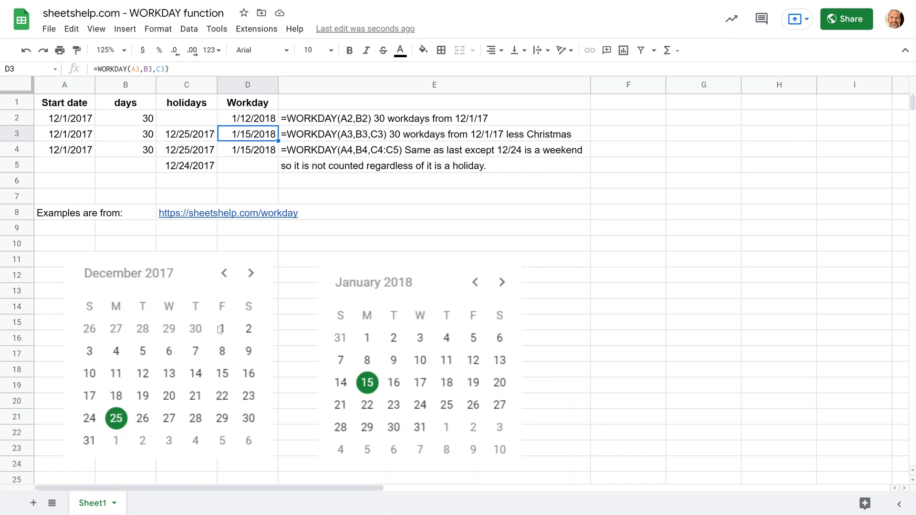
{"action": "mouse_move", "coordinate": [218, 333]}
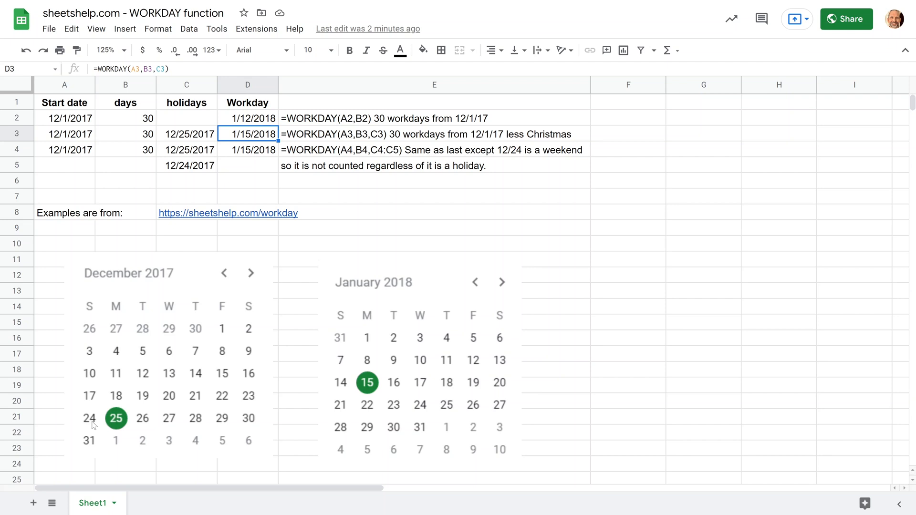
{"action": "mouse_move", "coordinate": [165, 258]}
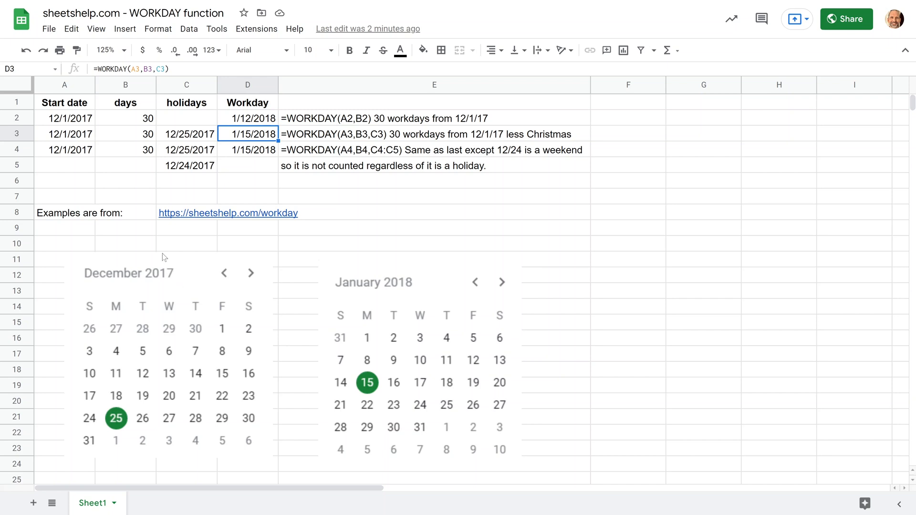
{"action": "left_click", "coordinate": [186, 149]}
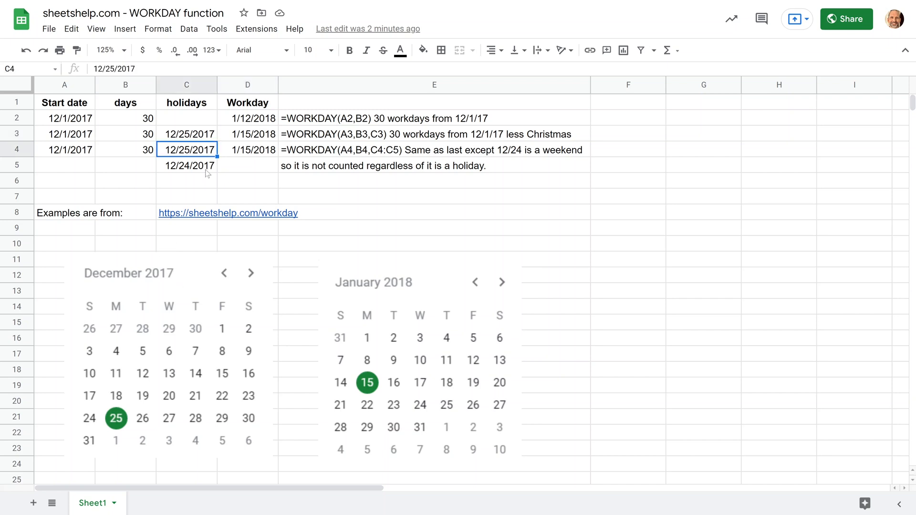
{"action": "left_click", "coordinate": [247, 149]}
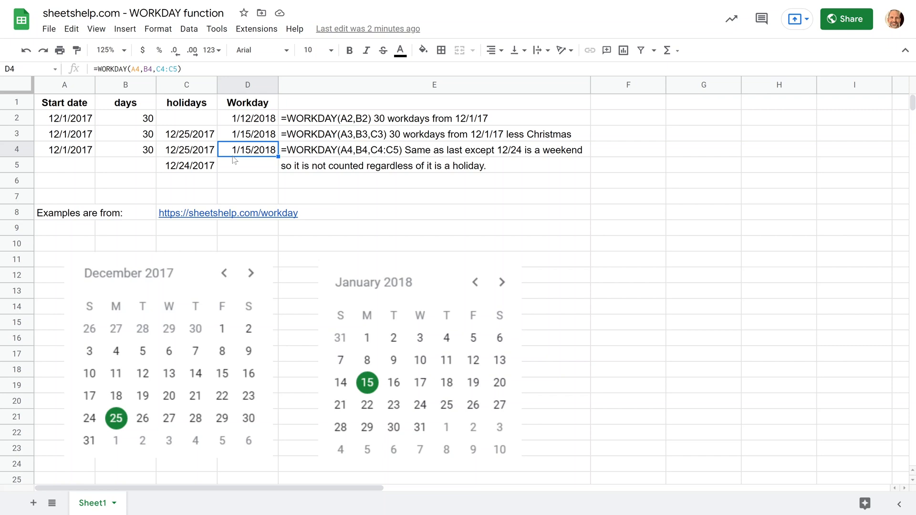
{"action": "mouse_move", "coordinate": [282, 153]}
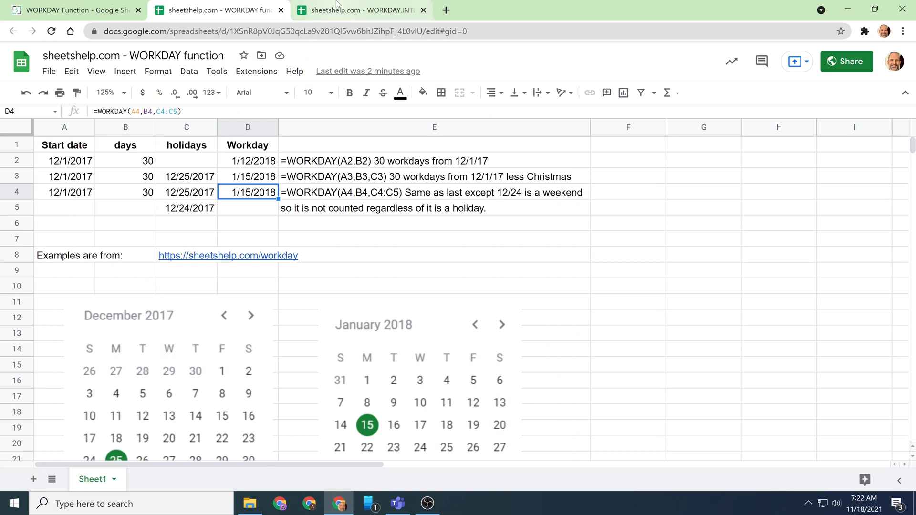
{"action": "mouse_move", "coordinate": [356, 10]}
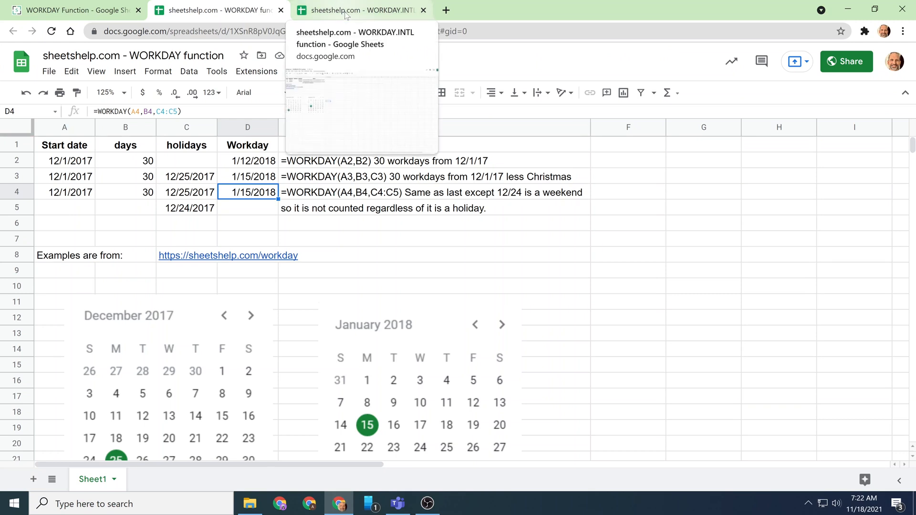
- Switch to the 'sheetshelp.com - WORKDAY.INTL function' browser tab
{"action": "left_click", "coordinate": [356, 10]}
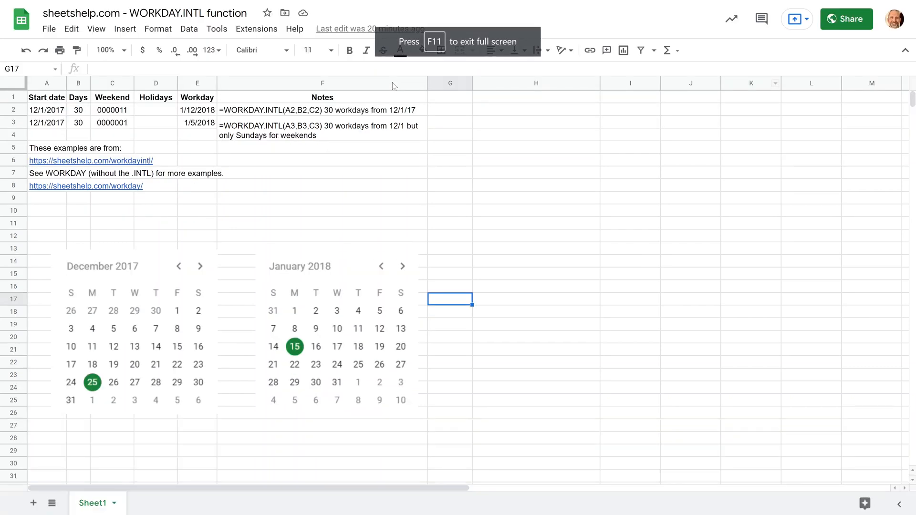
- Select E2's WORKDAY.INTL formula and expand its argument help, including the weekend code
{"action": "left_click", "coordinate": [322, 173]}
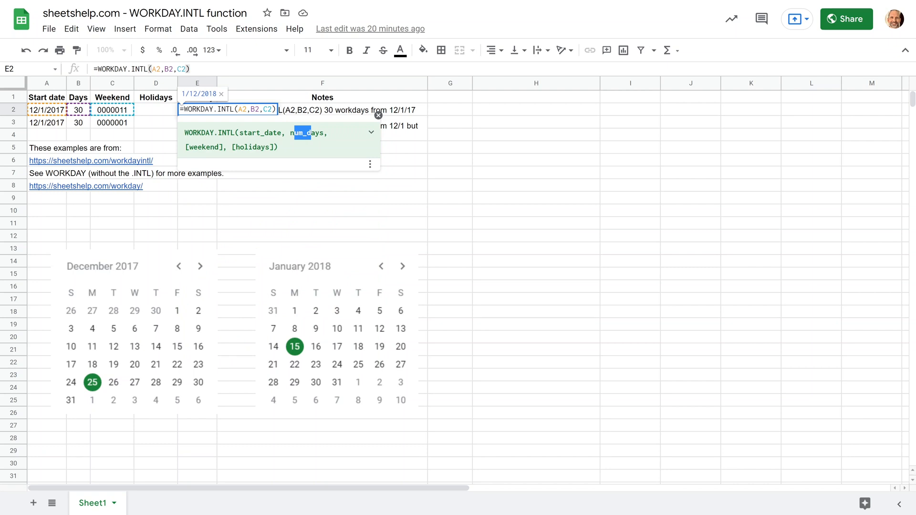
{"action": "left_click", "coordinate": [370, 133]}
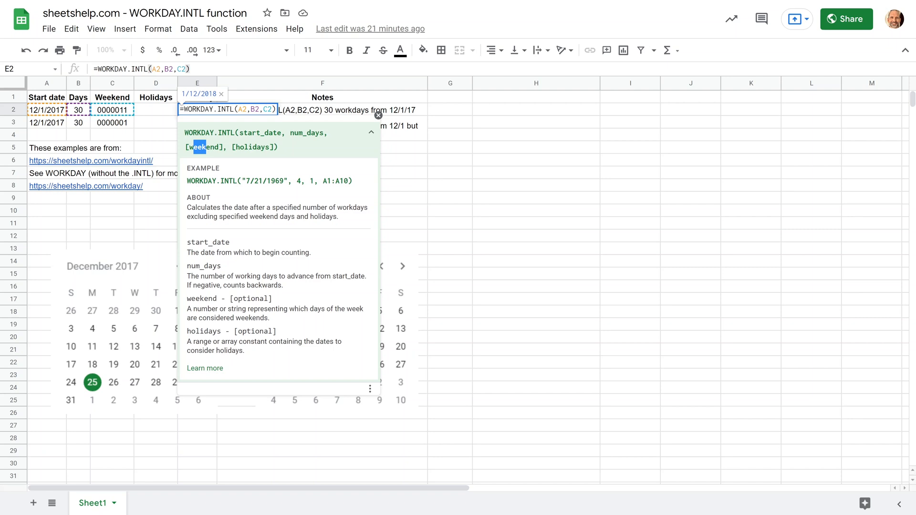
{"action": "mouse_move", "coordinate": [302, 189]}
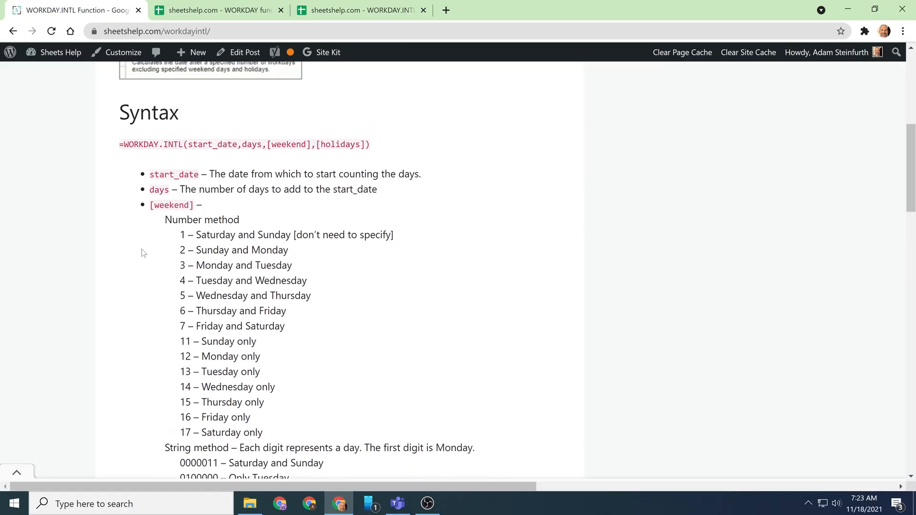
{"action": "mouse_move", "coordinate": [151, 224]}
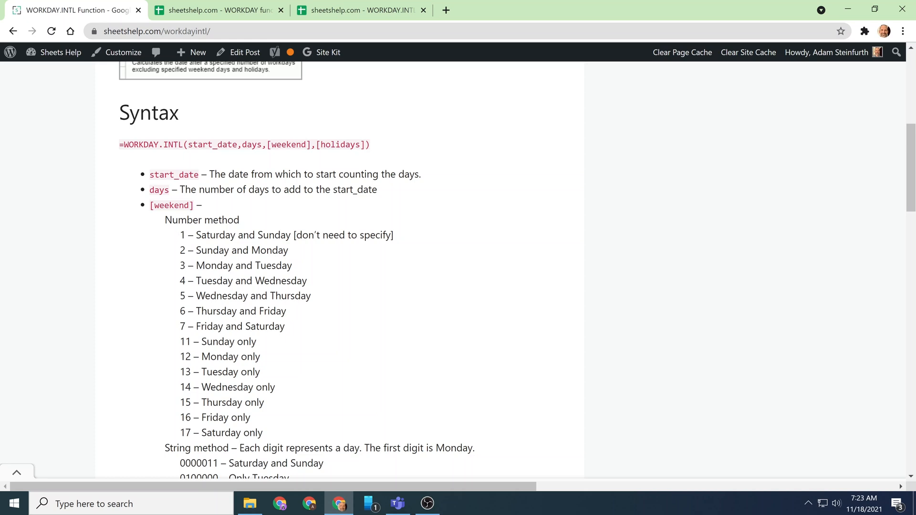
{"action": "left_click_drag", "start_coordinate": [169, 219], "coordinate": [223, 220]}
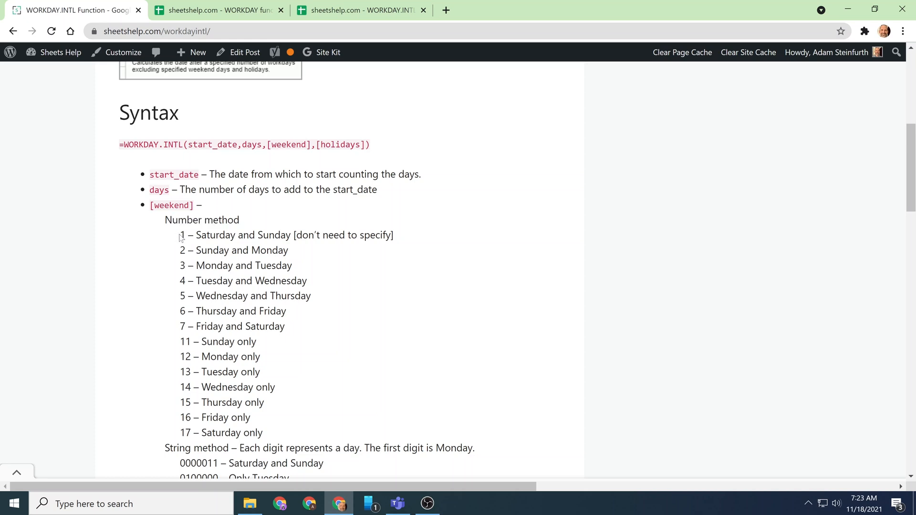
{"action": "mouse_move", "coordinate": [177, 269]}
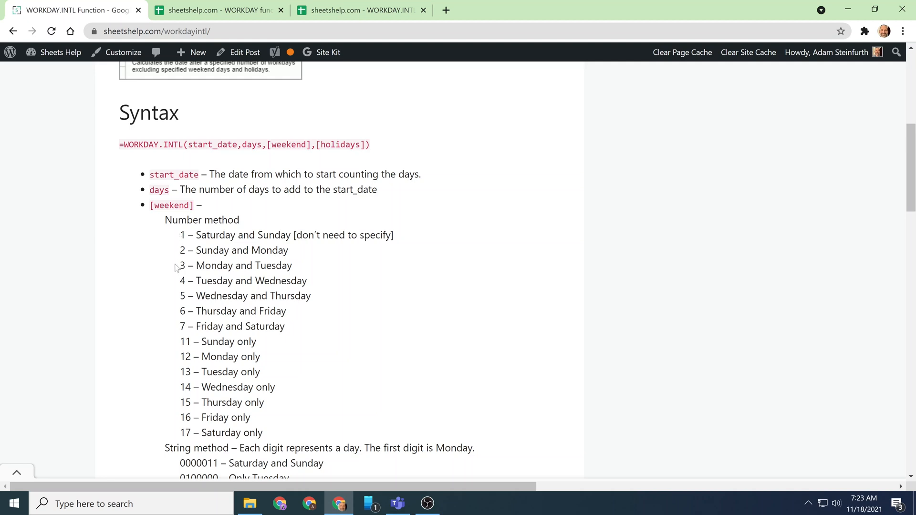
{"action": "left_click_drag", "start_coordinate": [179, 281], "coordinate": [208, 281]}
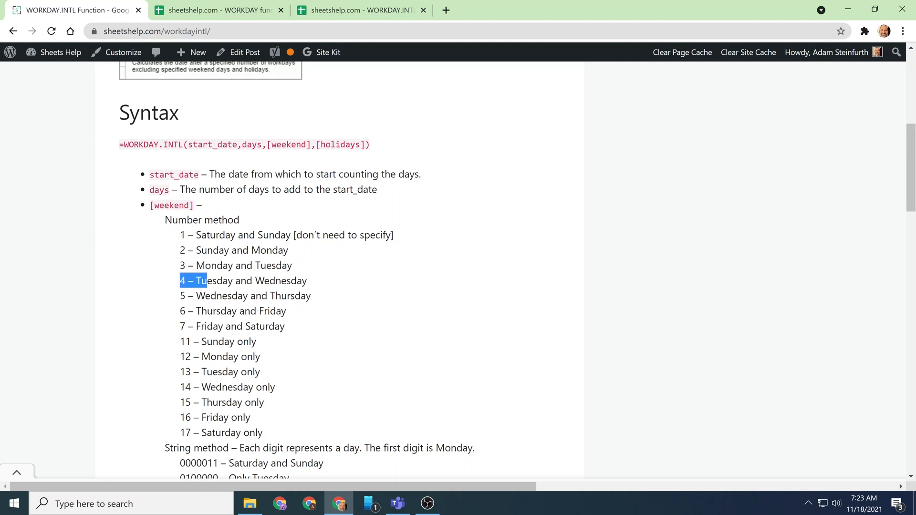
{"action": "left_click_drag", "start_coordinate": [181, 281], "coordinate": [307, 281]}
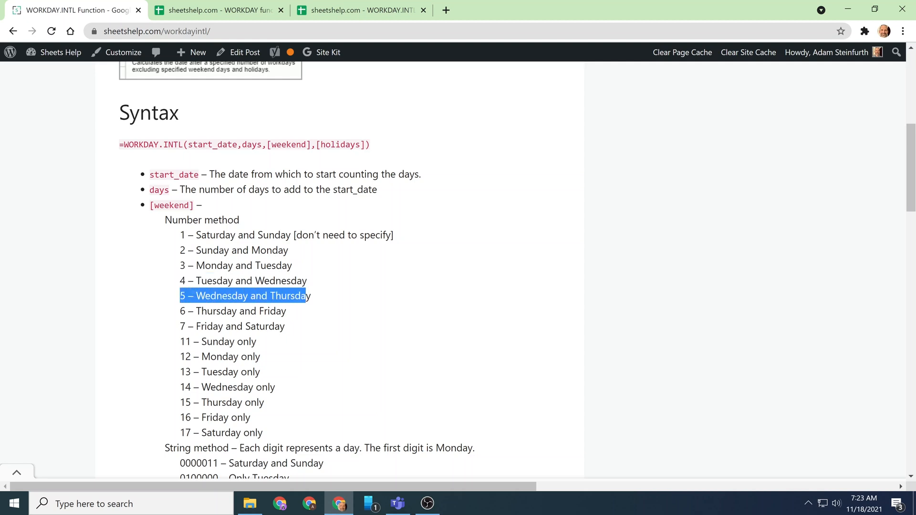
{"action": "scroll", "scroll_direction": "down", "scroll_amount": 3}
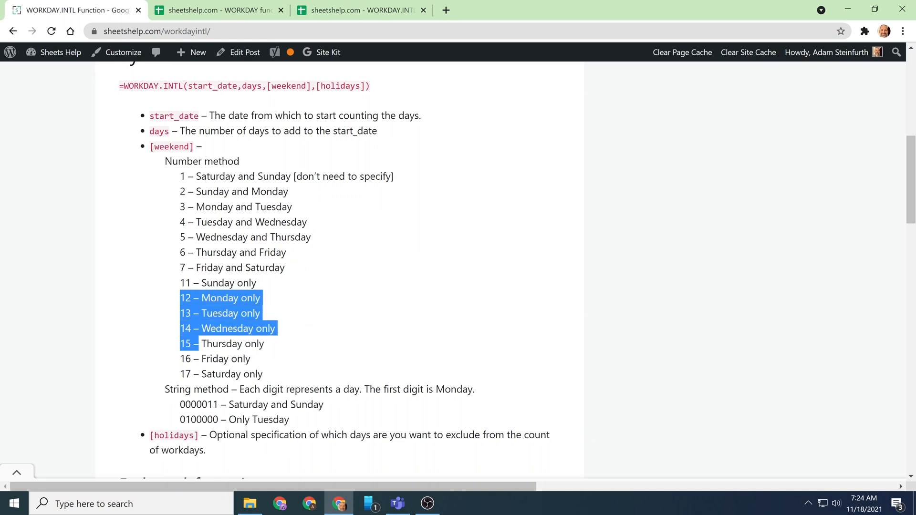
{"action": "scroll", "scroll_direction": "down", "scroll_amount": 3}
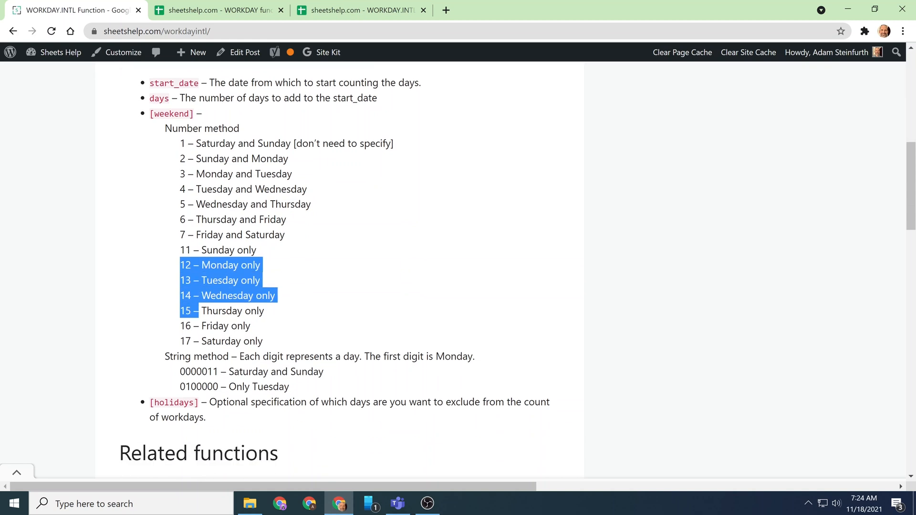
{"action": "scroll", "scroll_direction": "down", "scroll_amount": 3}
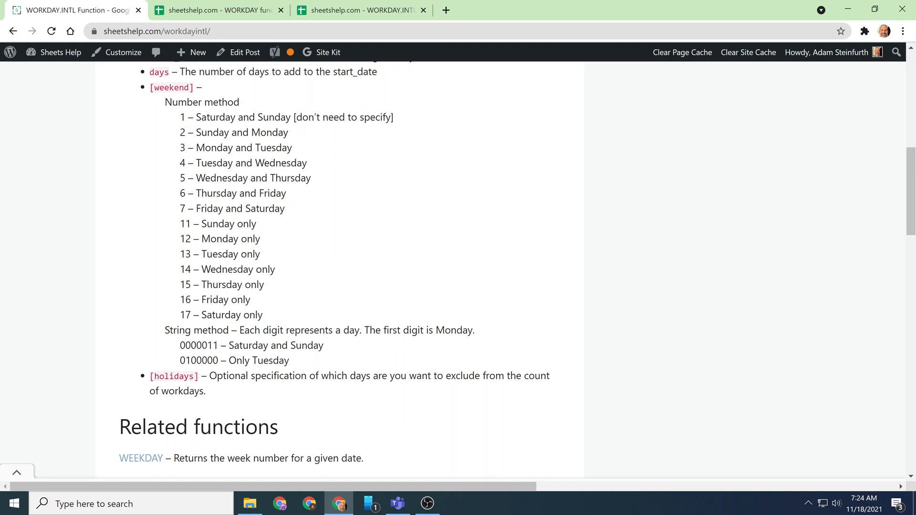
- Reopen the WORKDAY.INTL tab and review E2, weekend code 0000001 in C3, and E3
{"action": "left_click", "coordinate": [360, 10]}
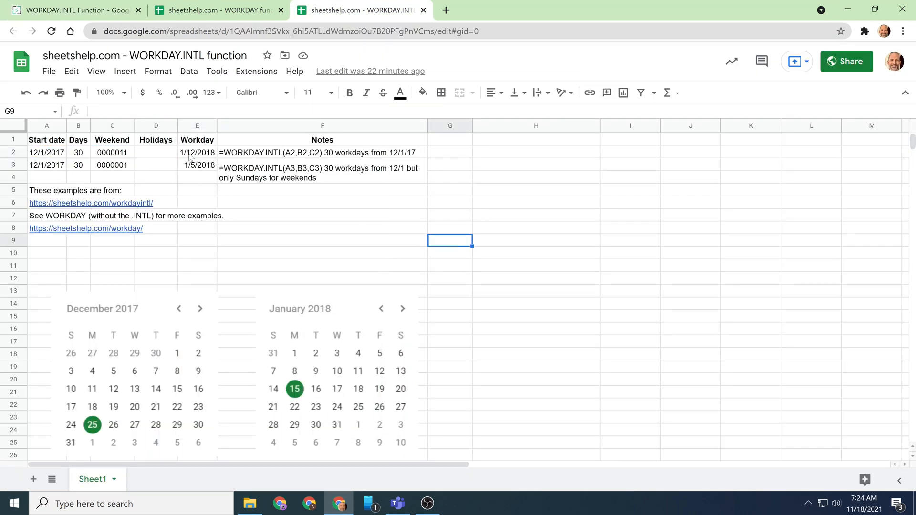
{"action": "left_click", "coordinate": [197, 153]}
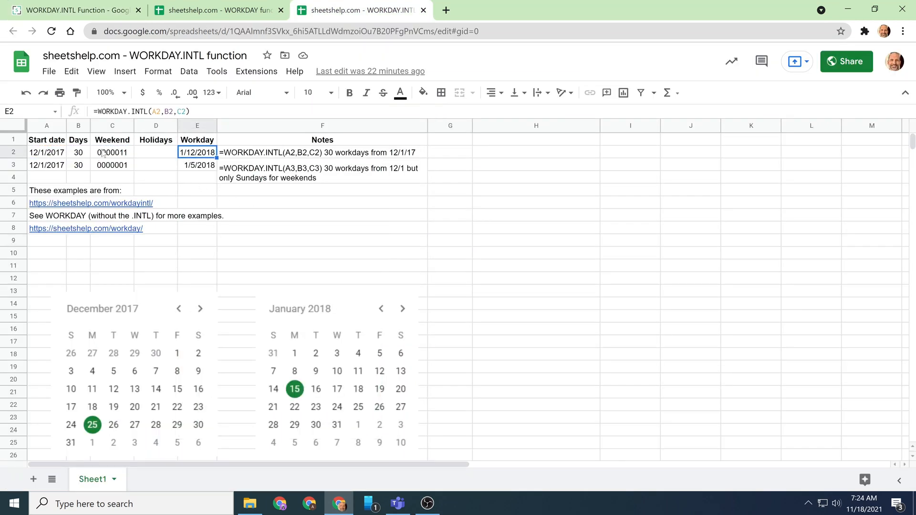
{"action": "left_click", "coordinate": [112, 165]}
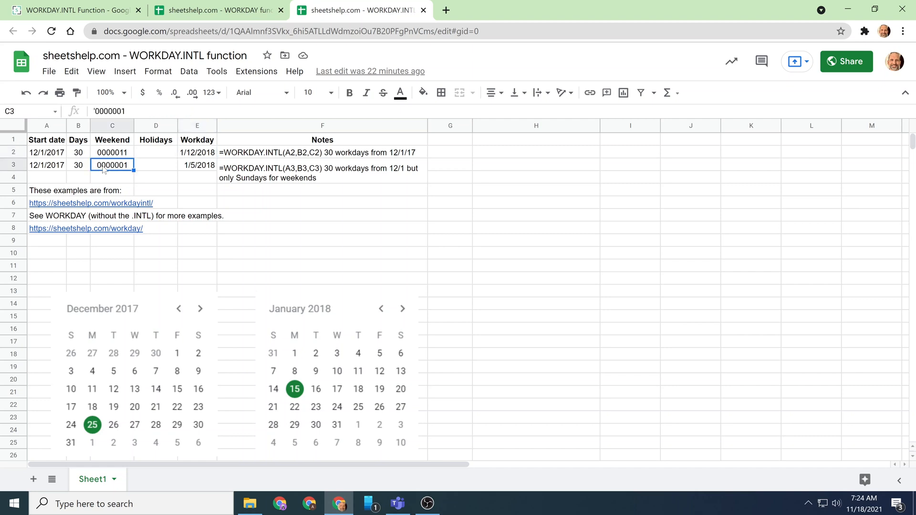
{"action": "left_click", "coordinate": [197, 164]}
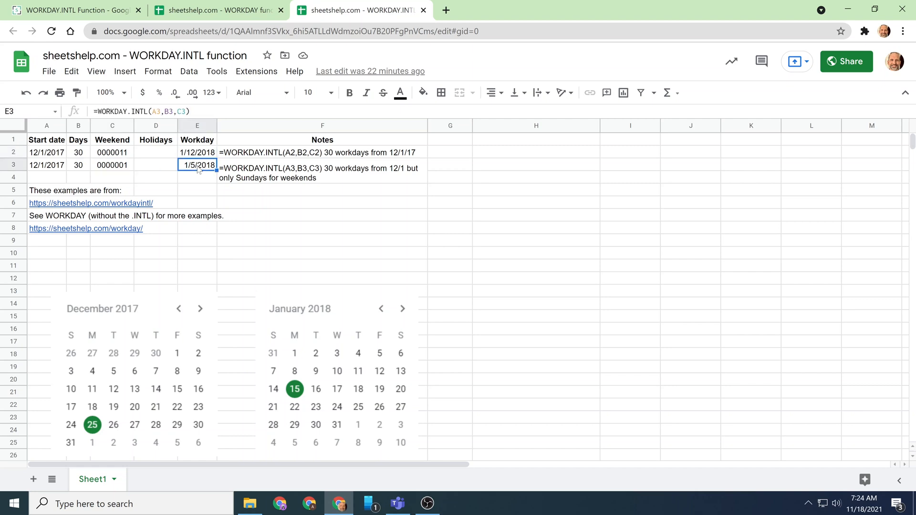